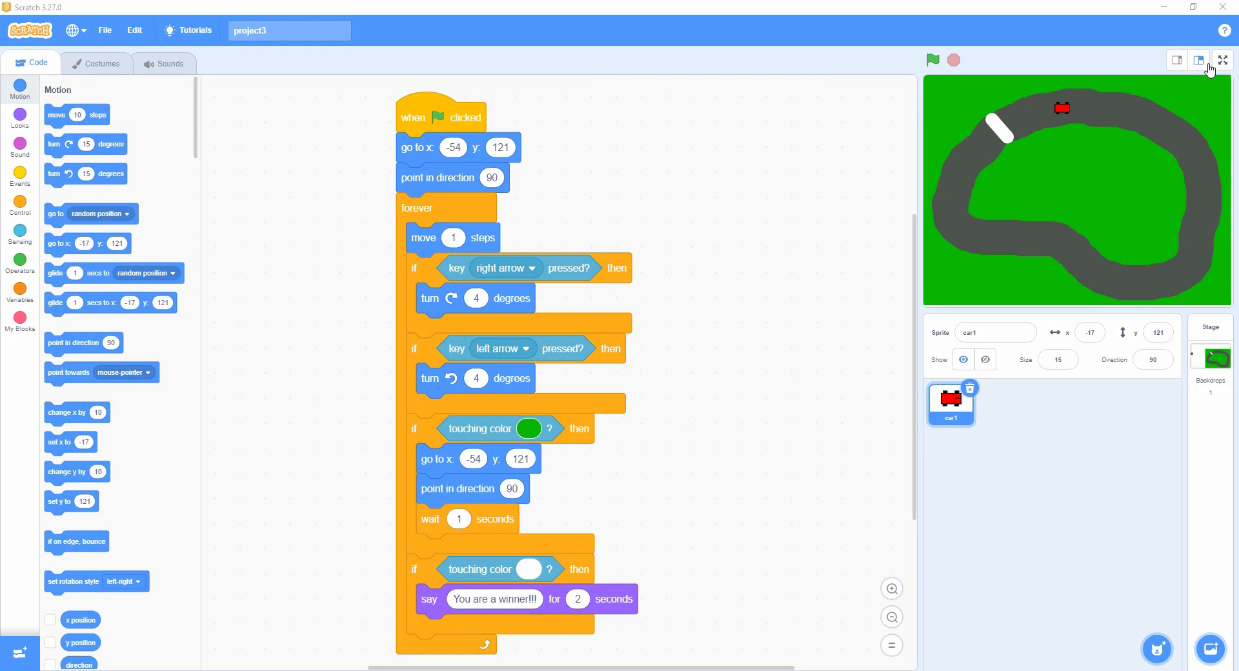
pyautogui.moveTo(1221, 60)
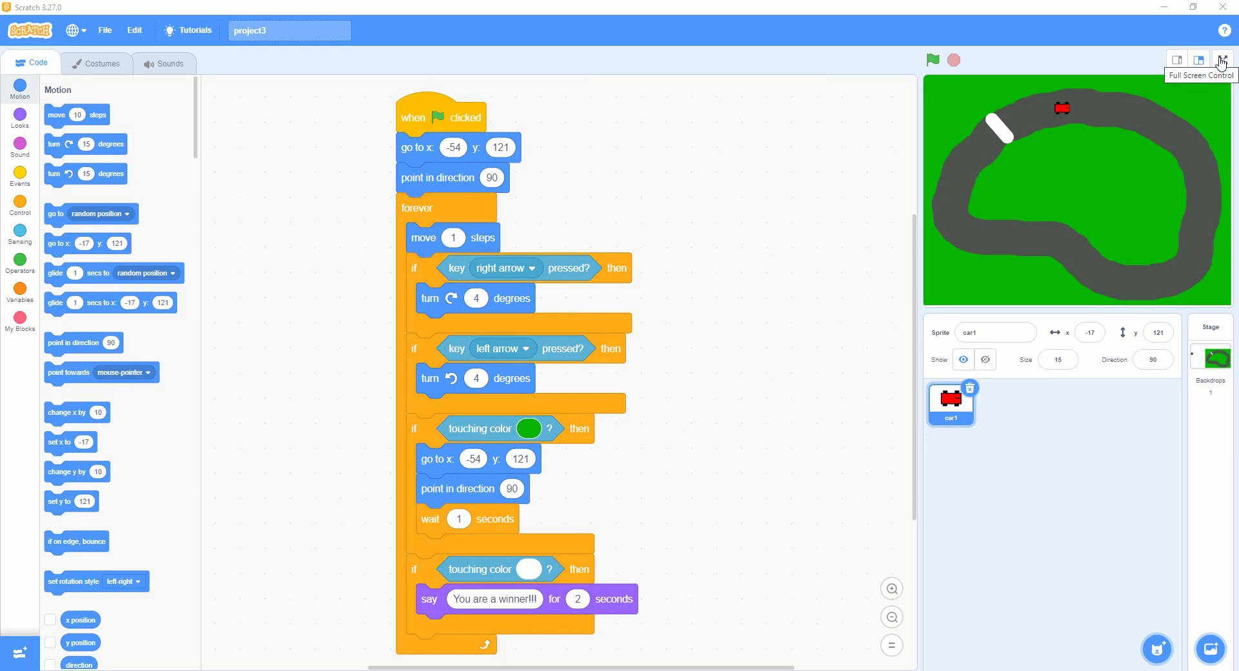
# Run the racing game full screen and drive the car around the right bend into the lower stretch
pyautogui.click(1219, 59)
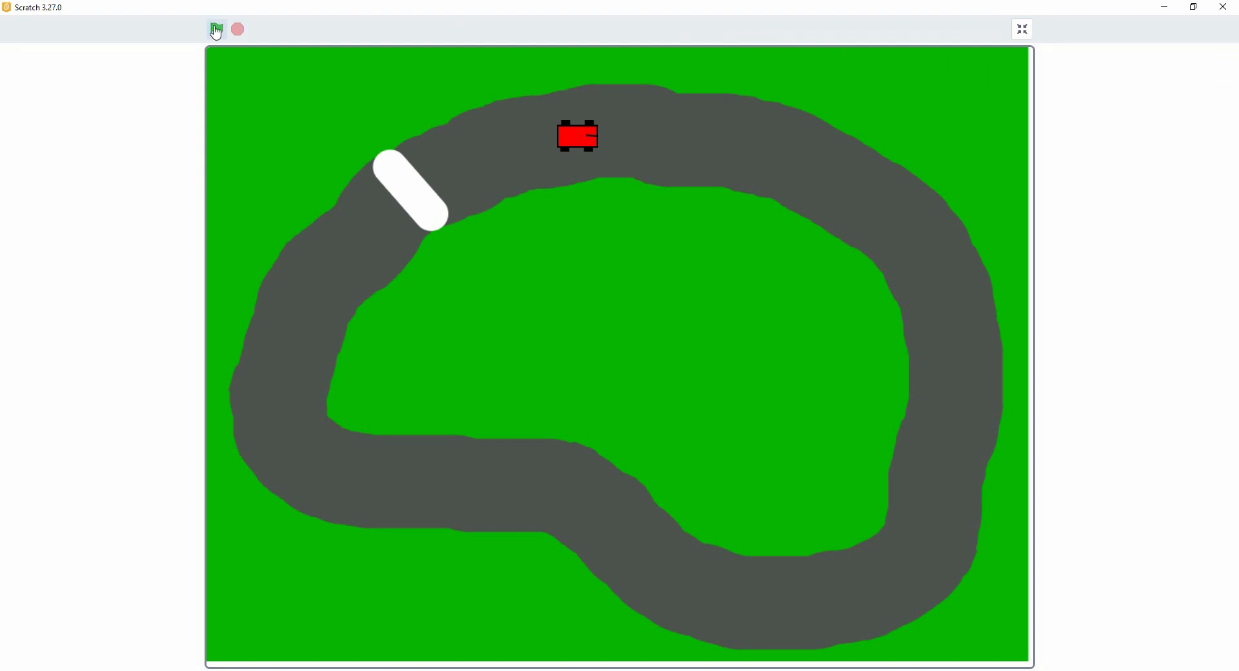
pyautogui.click(215, 29)
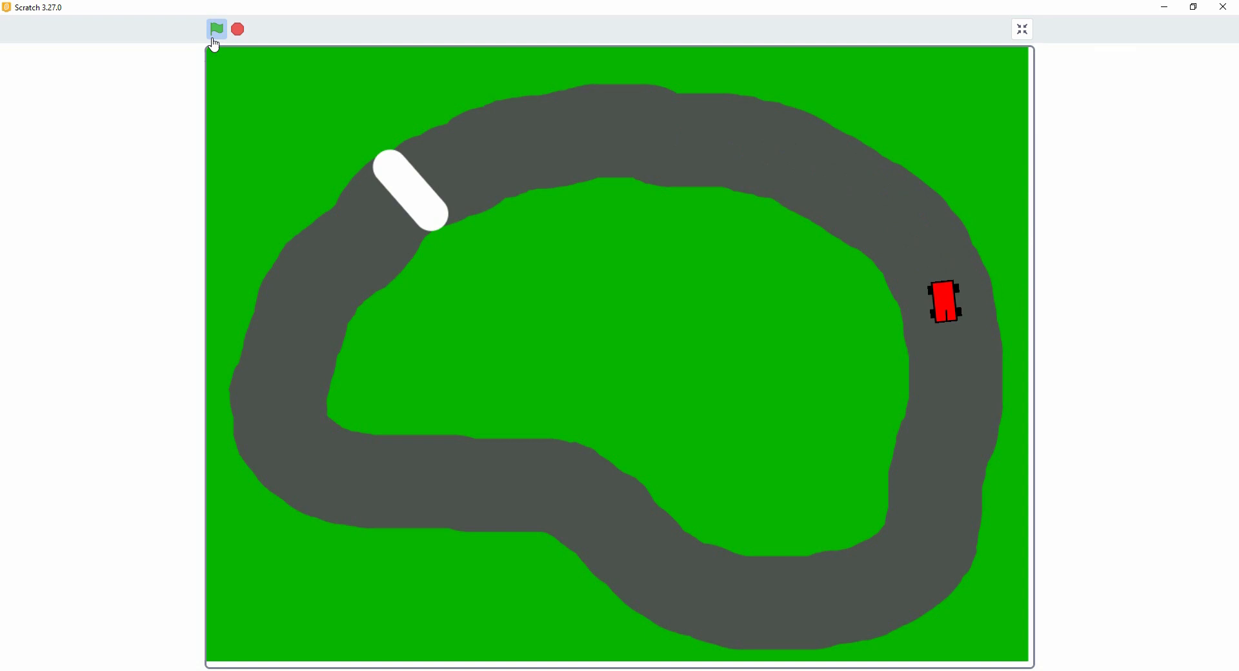
pyautogui.click(216, 29)
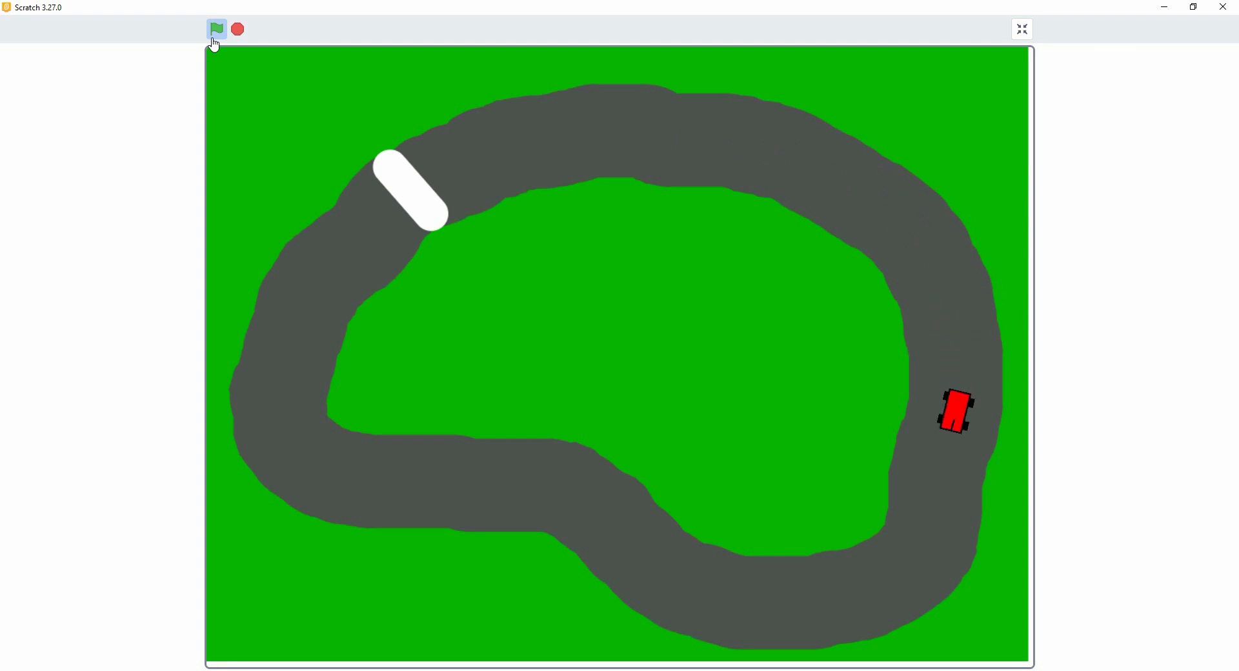
pyautogui.click(216, 29)
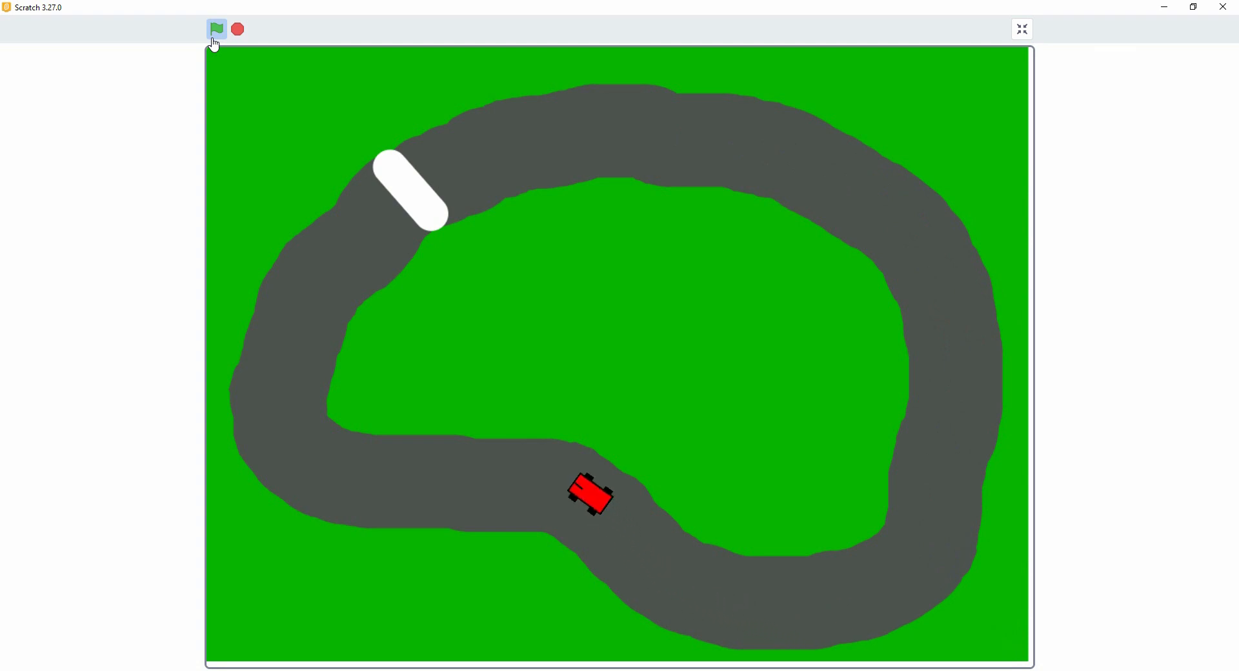
# Drive the car past the white finish line and around again, climbing the track's left side
pyautogui.click(216, 29)
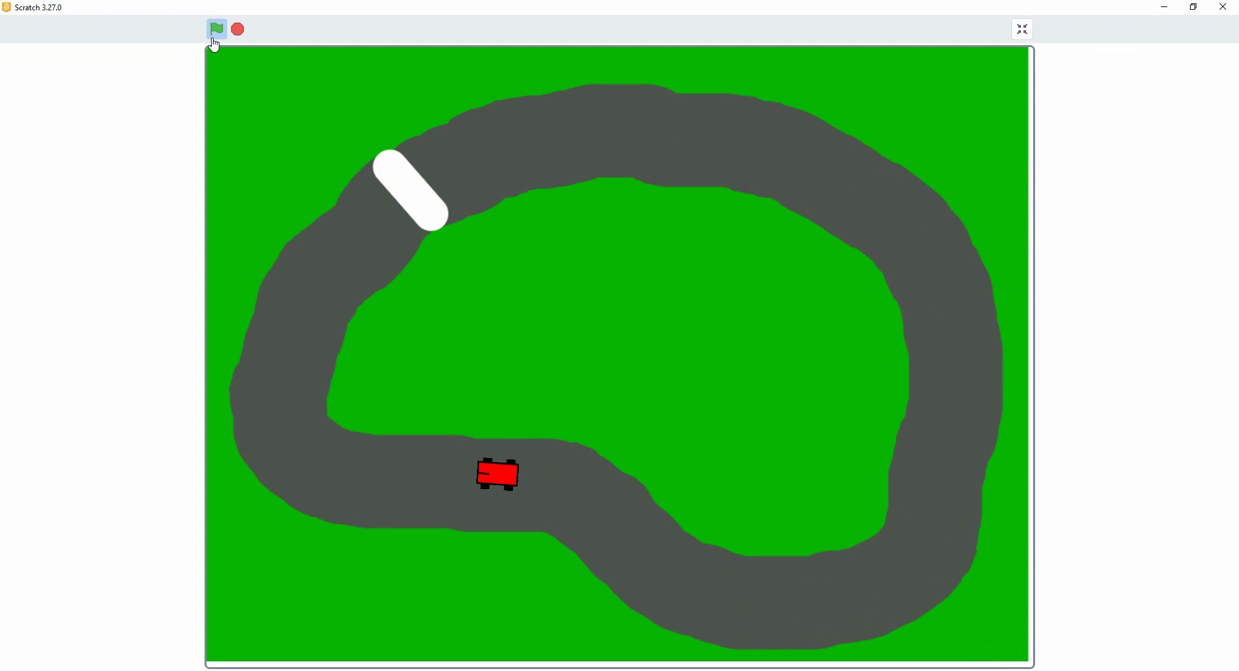
pyautogui.click(216, 29)
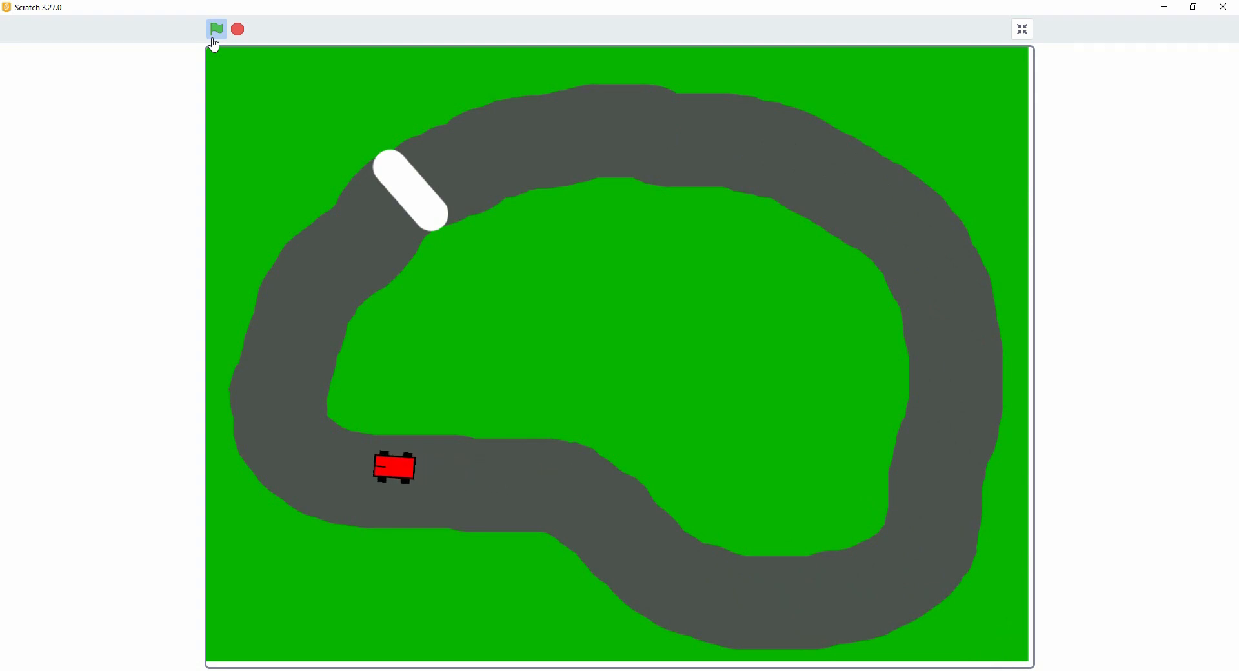
pyautogui.click(215, 29)
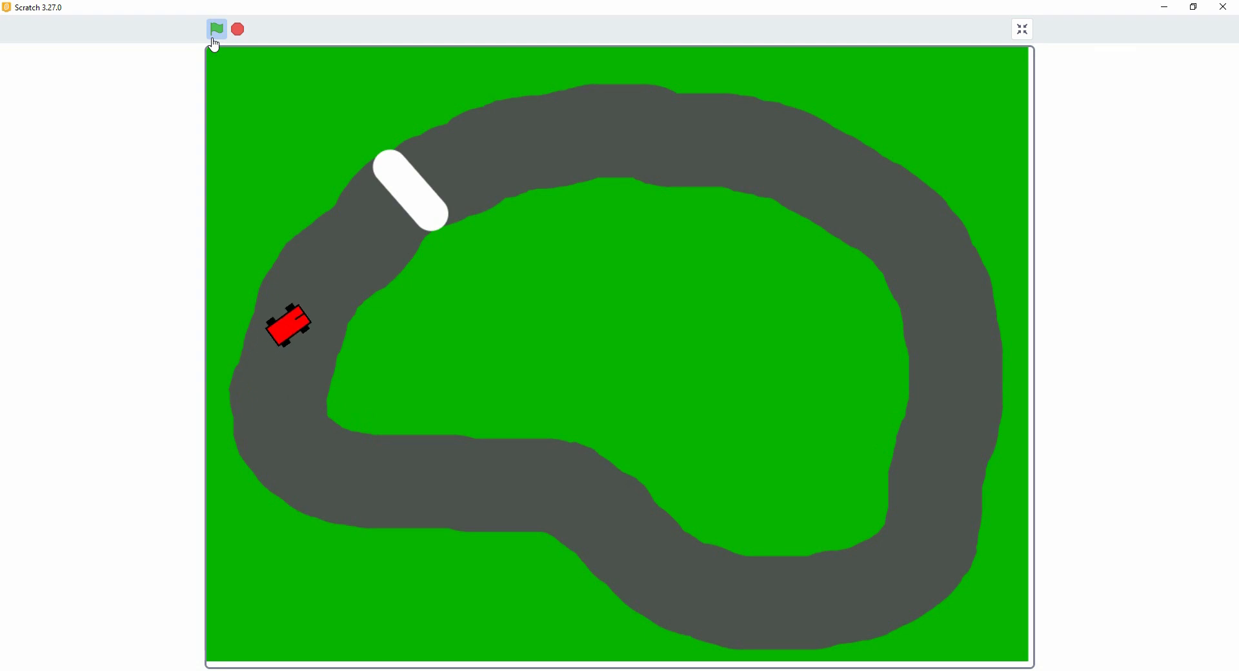
pyautogui.click(217, 29)
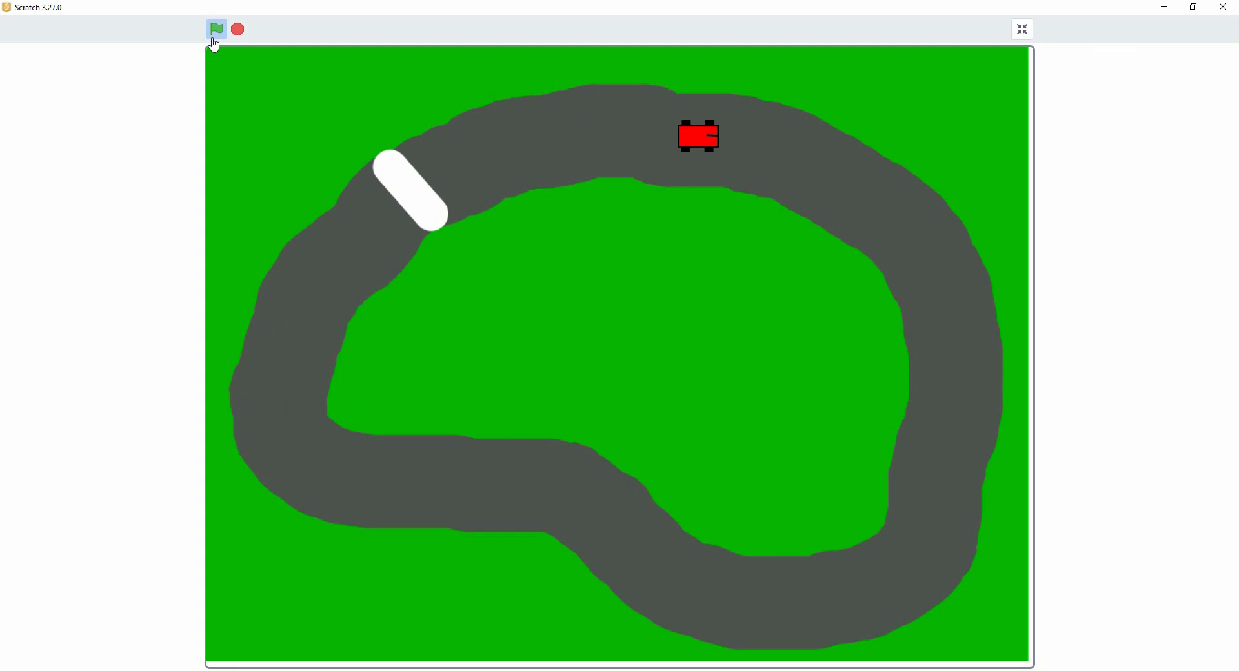
pyautogui.click(217, 29)
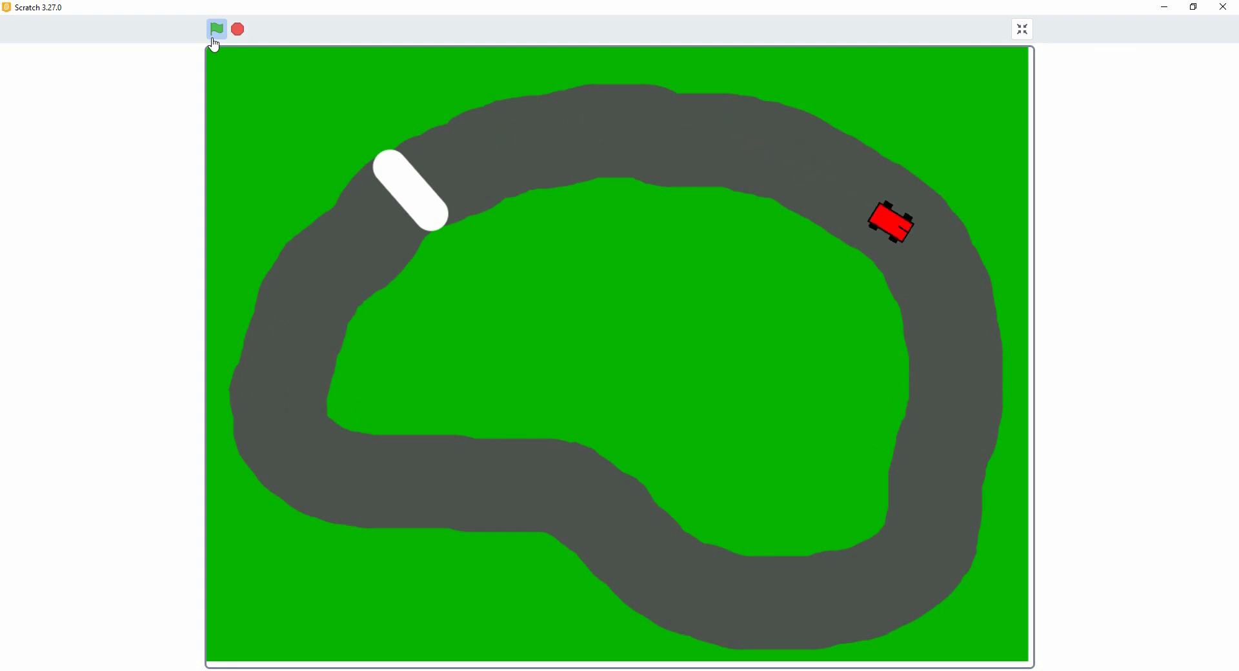
pyautogui.click(215, 29)
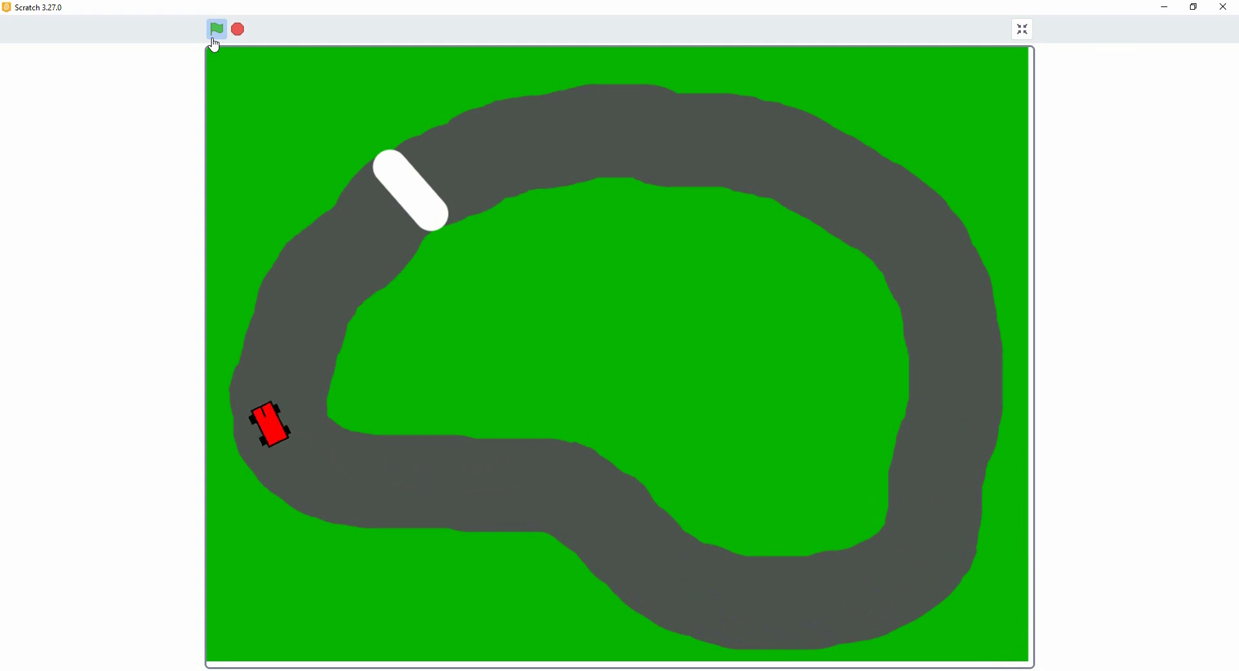
# Complete the lap onto the white finish line, triggering 'You are a winner!!!'
pyautogui.click(216, 29)
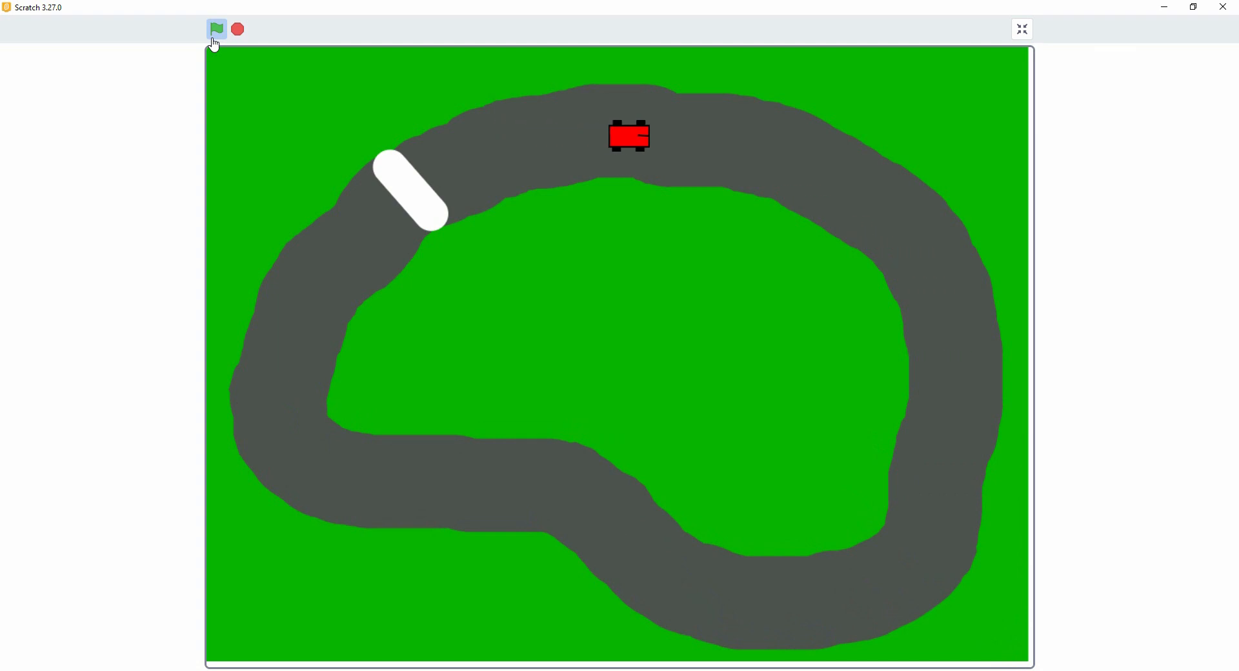
pyautogui.click(216, 29)
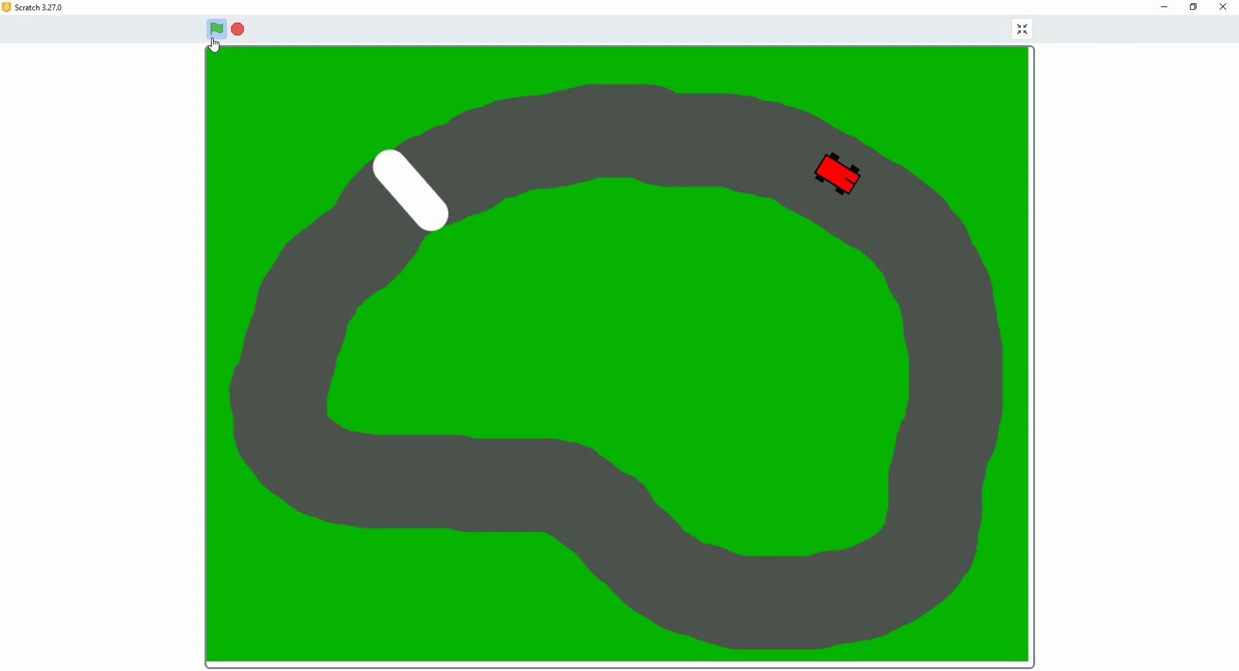
pyautogui.click(215, 29)
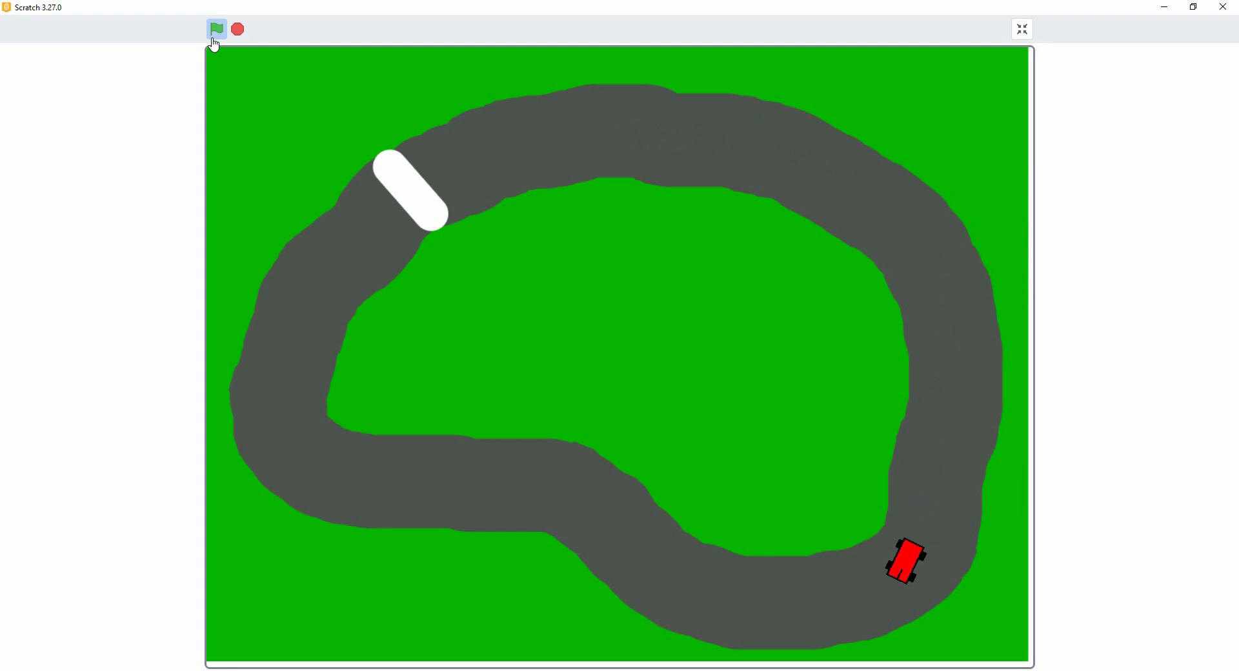
pyautogui.click(216, 29)
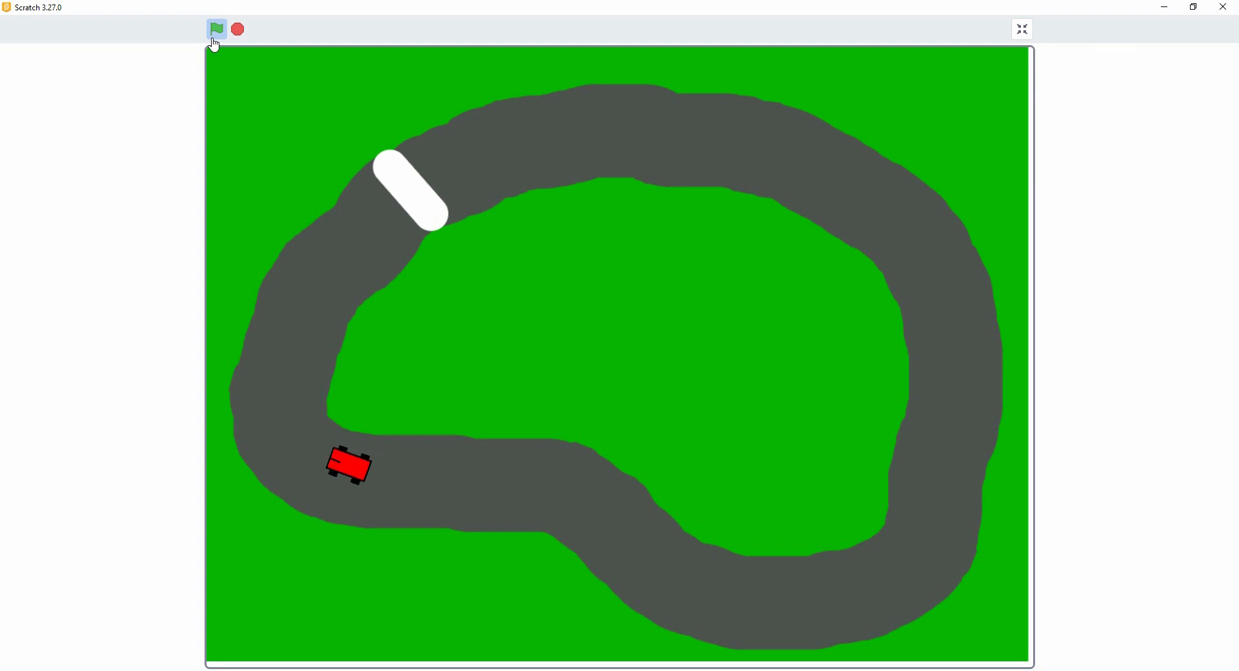
pyautogui.click(216, 30)
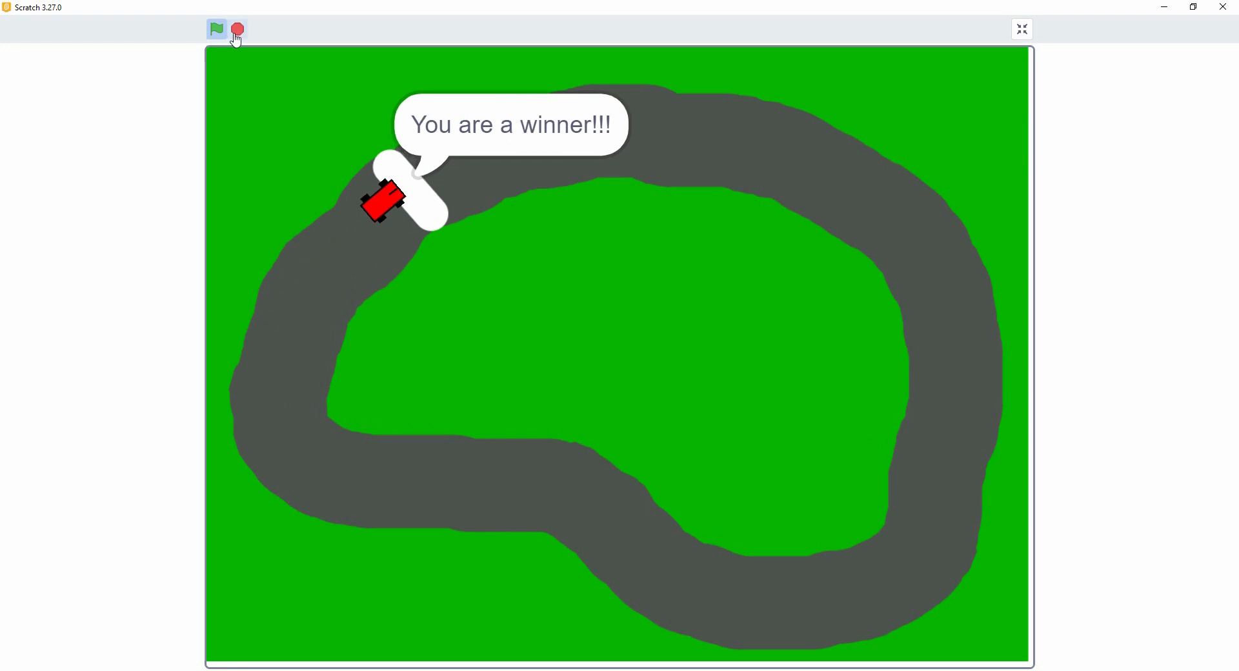
# Stop the game with the car parked on the finish line and exit full screen
pyautogui.click(237, 29)
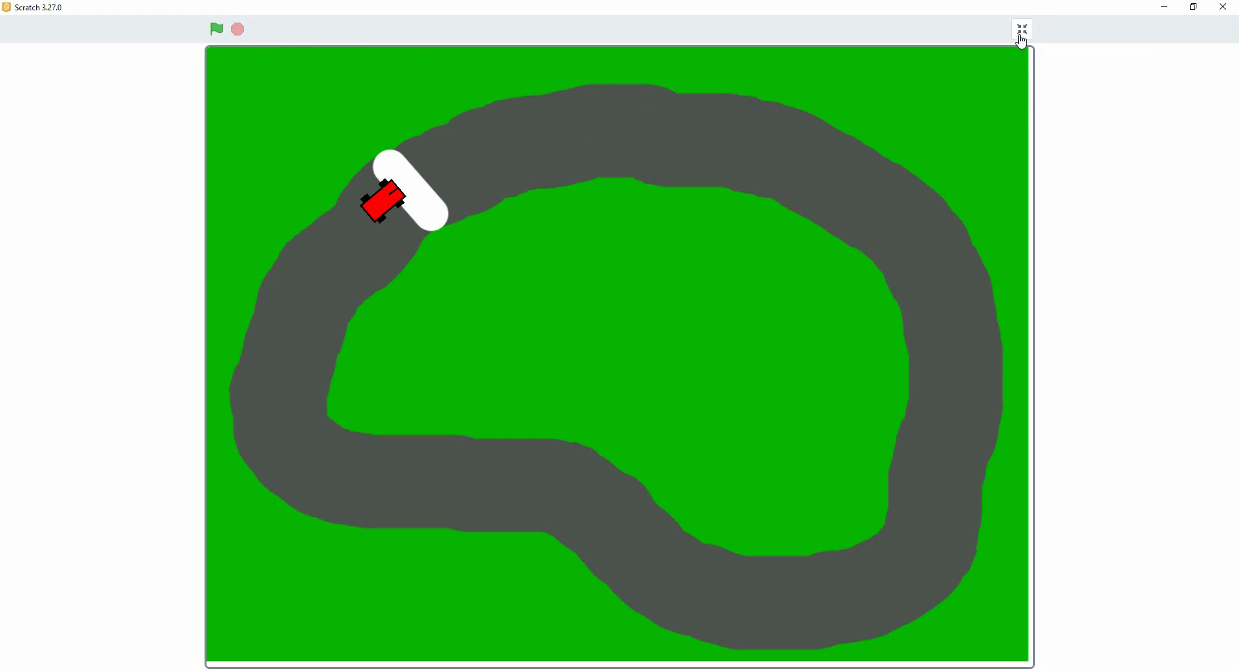
pyautogui.click(1020, 29)
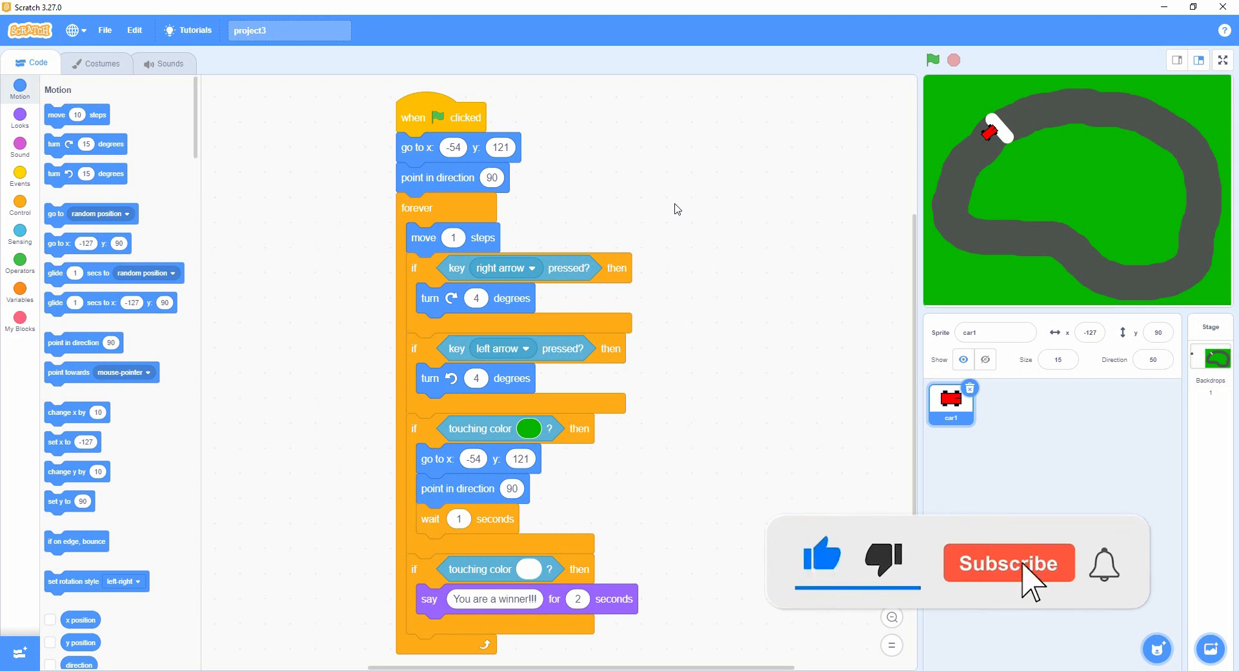
# Return to the editor view with the car's racing script beside the stage
pyautogui.click(1008, 563)
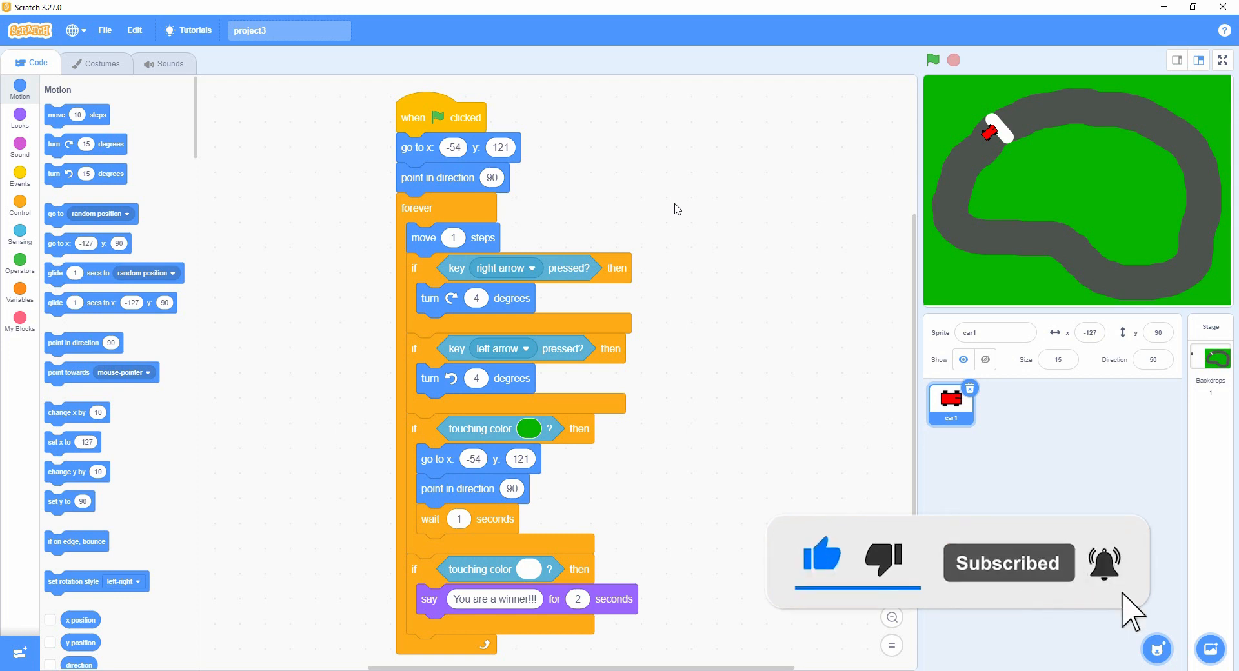